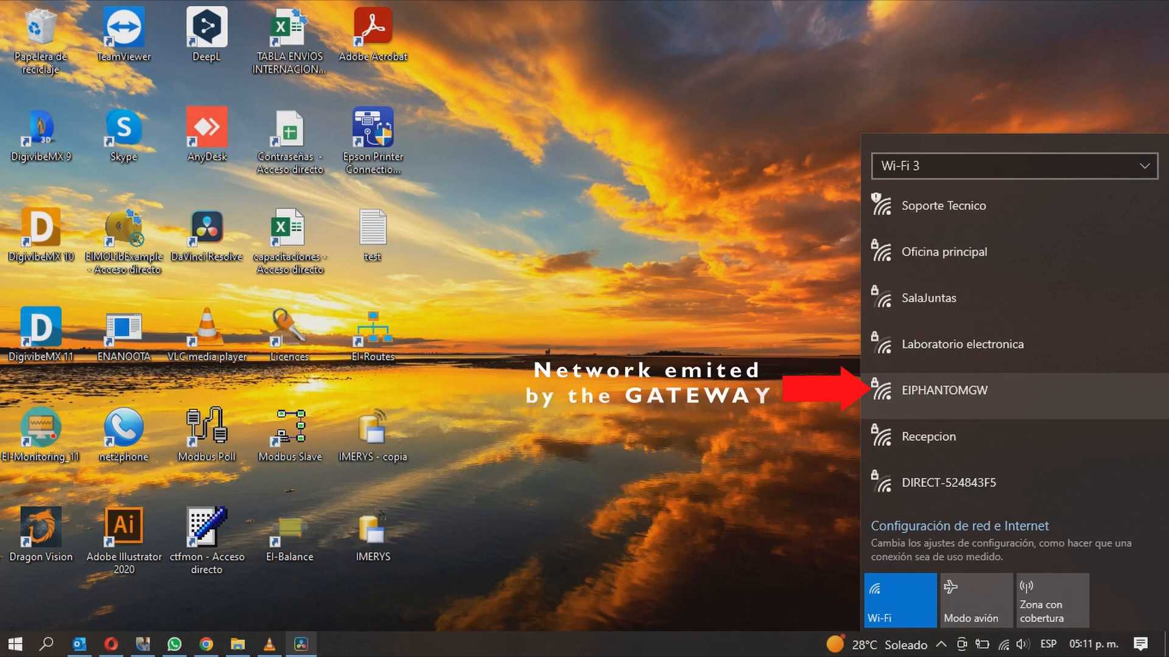
- Join the EIPHANTOMGW network with its security key and answer the discovery prompt
click(943, 391)
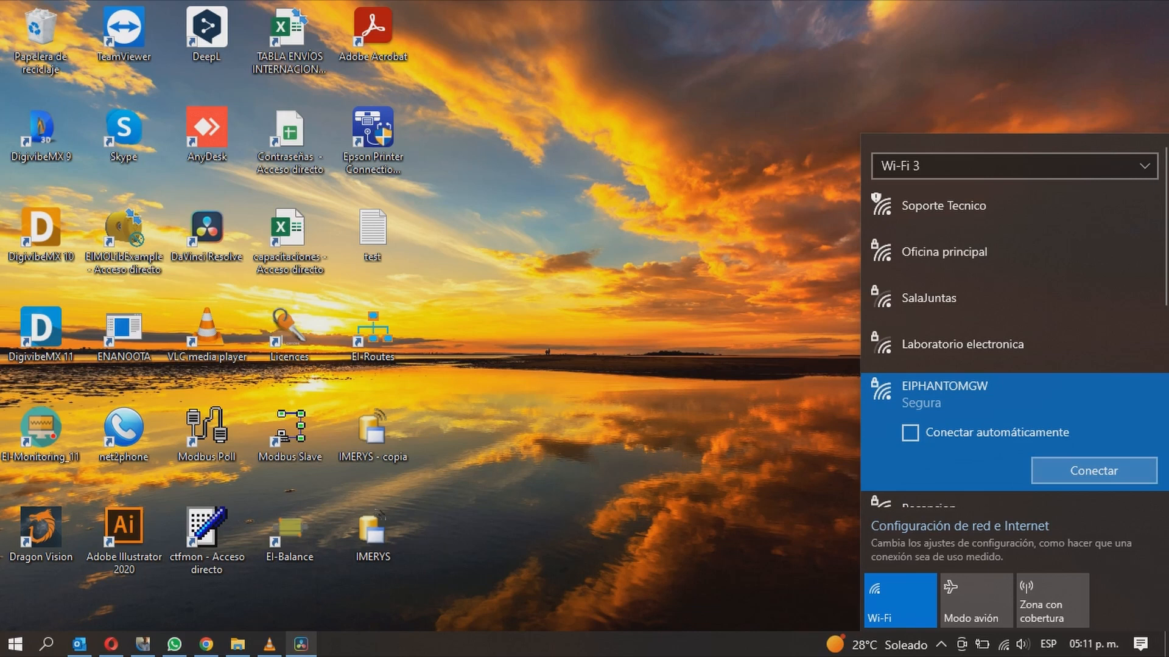
click(1092, 470)
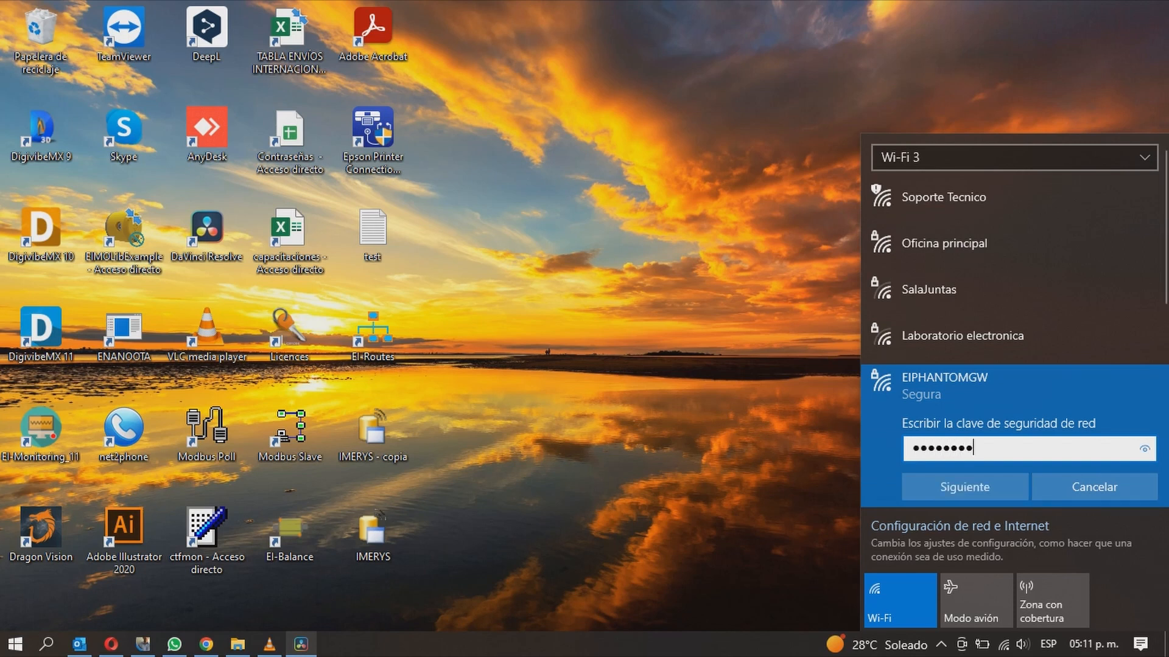
click(1143, 449)
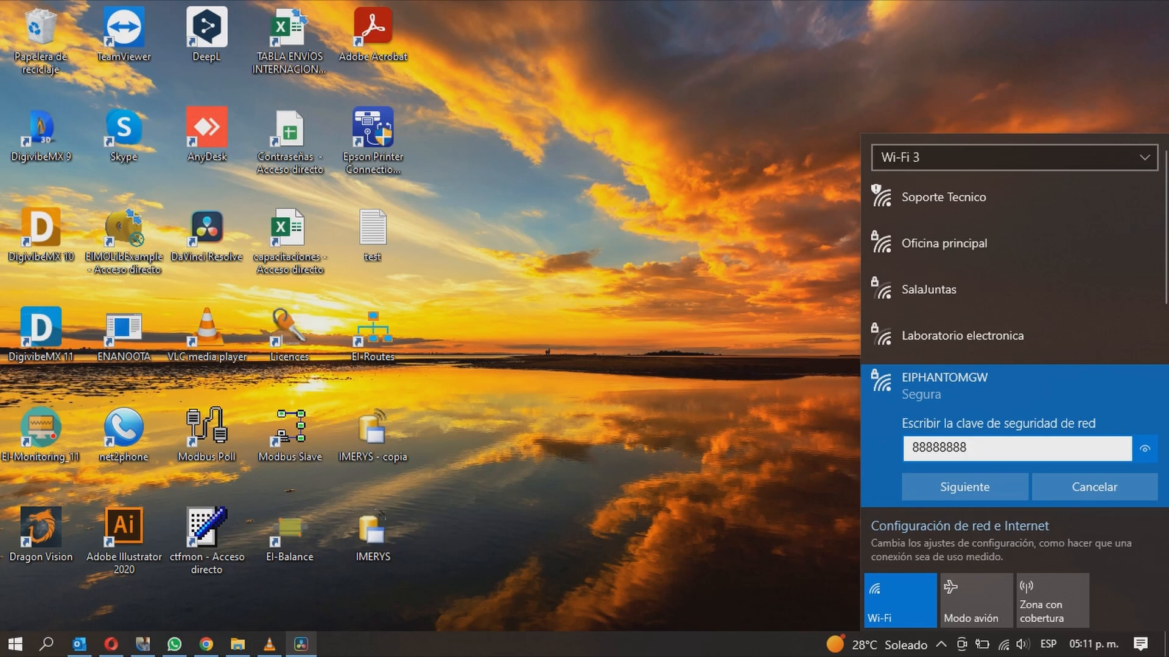
click(963, 487)
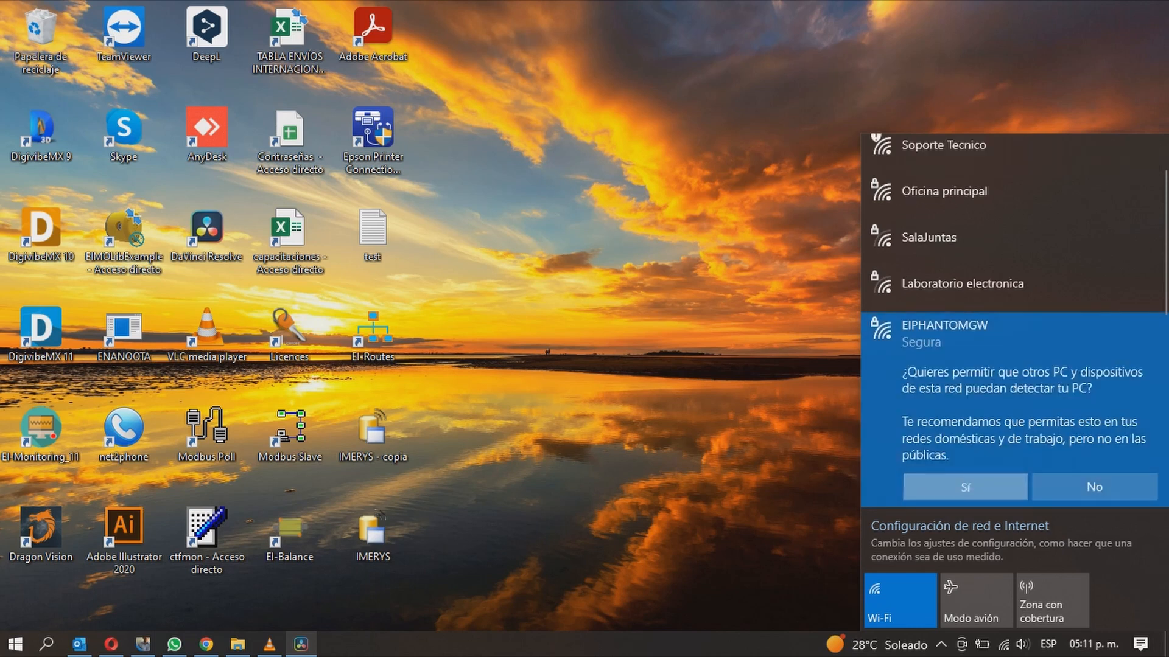
click(963, 487)
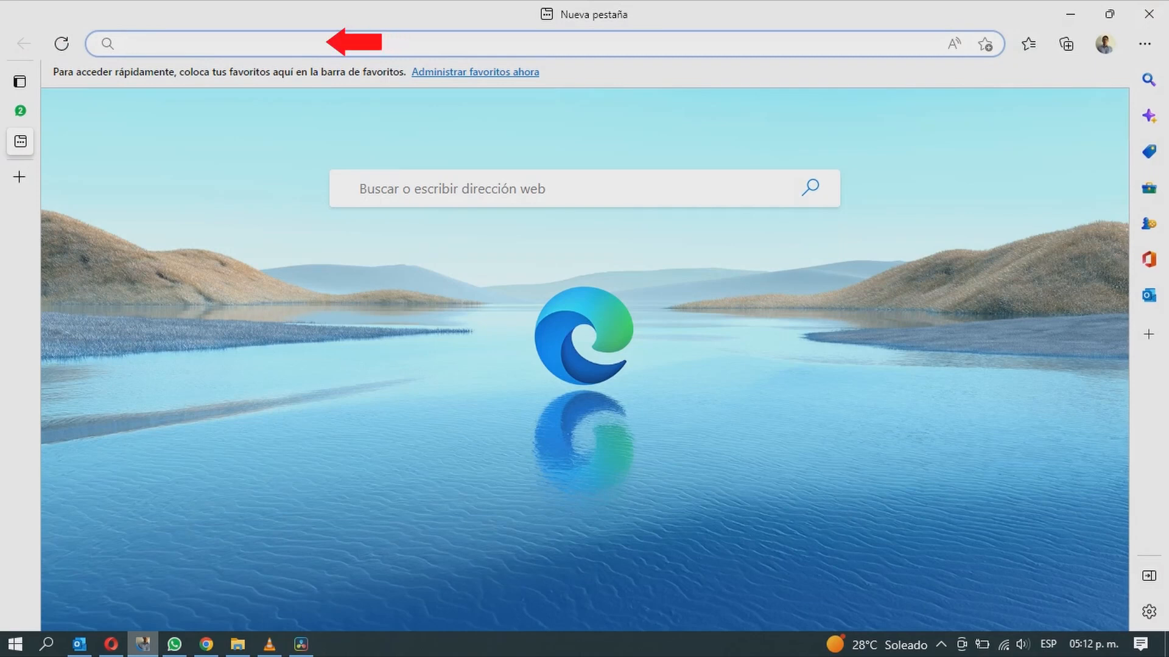
- Browse to the gateway console at 192.168.4.1 in a new Edge tab
text(192.168.4.1/#/)
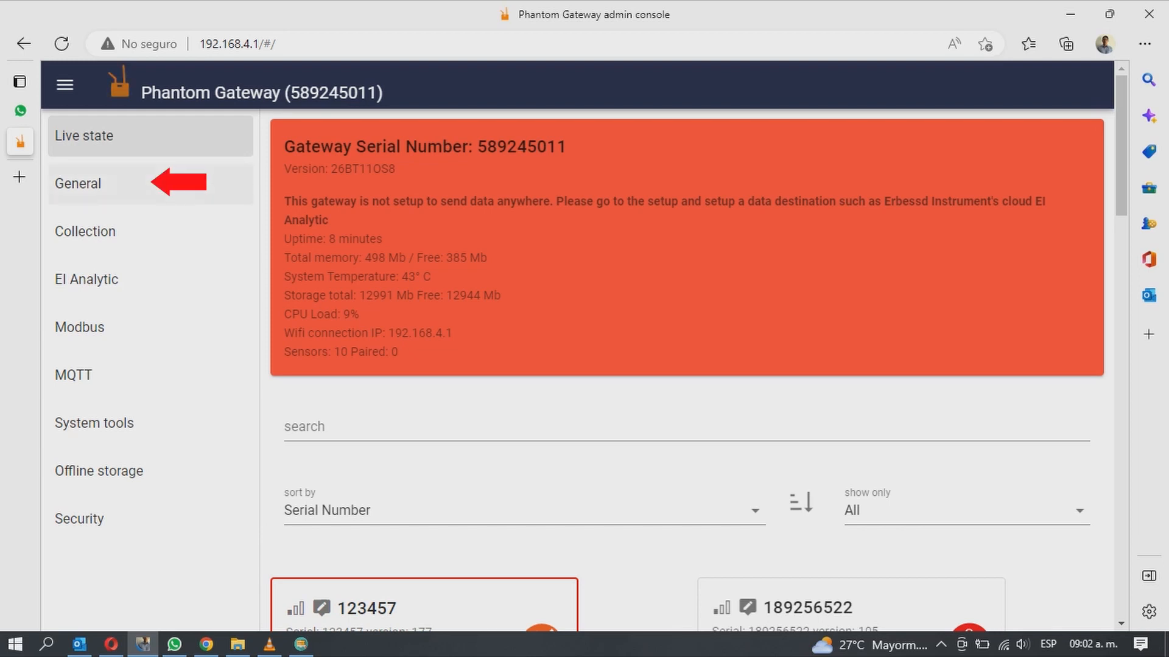
- Enable WiFi in the General settings and run a scan for nearby networks
click(78, 184)
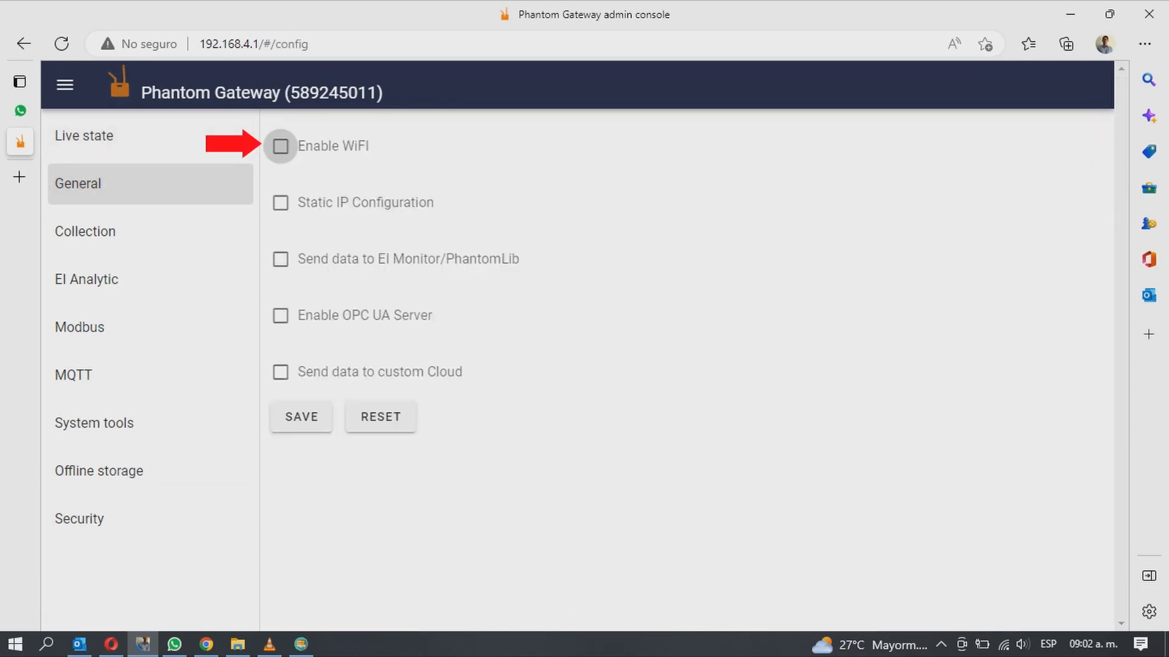
click(280, 146)
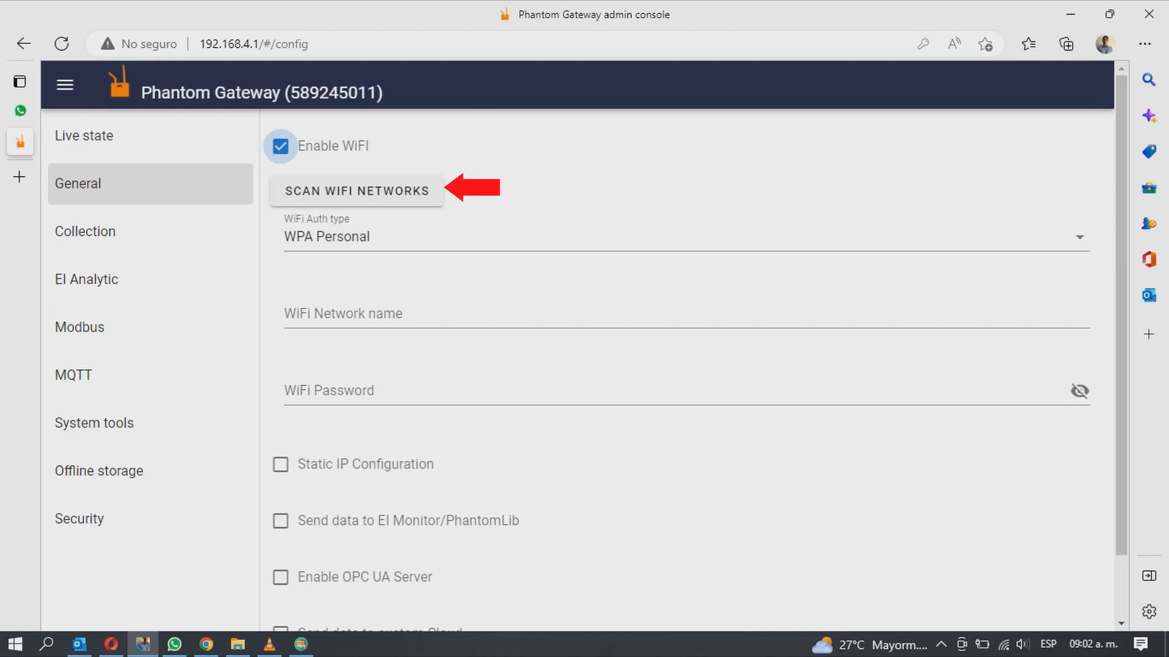
click(356, 191)
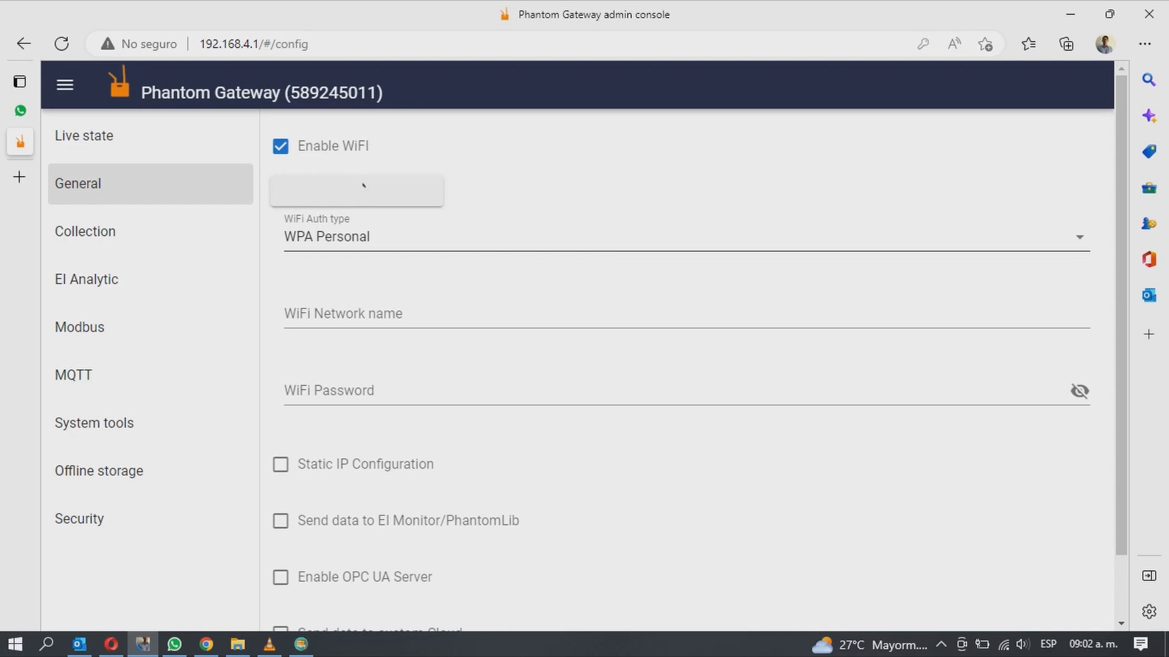
click(357, 190)
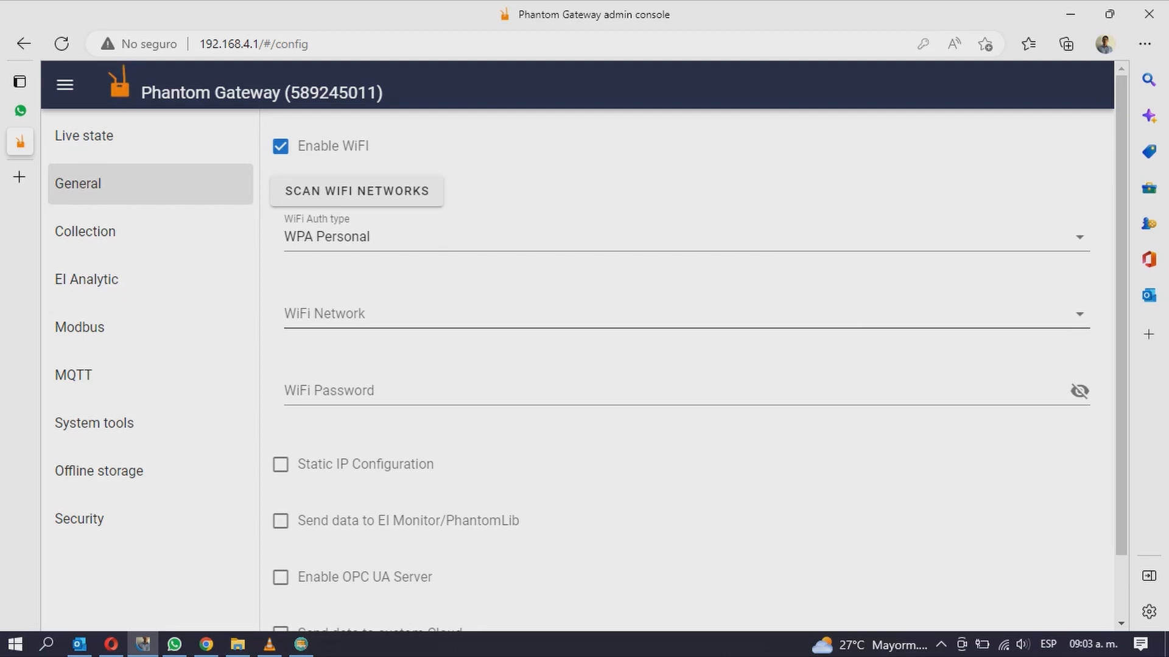
- Choose the Soporte Tecnico network from the scan list and enter its password
click(671, 313)
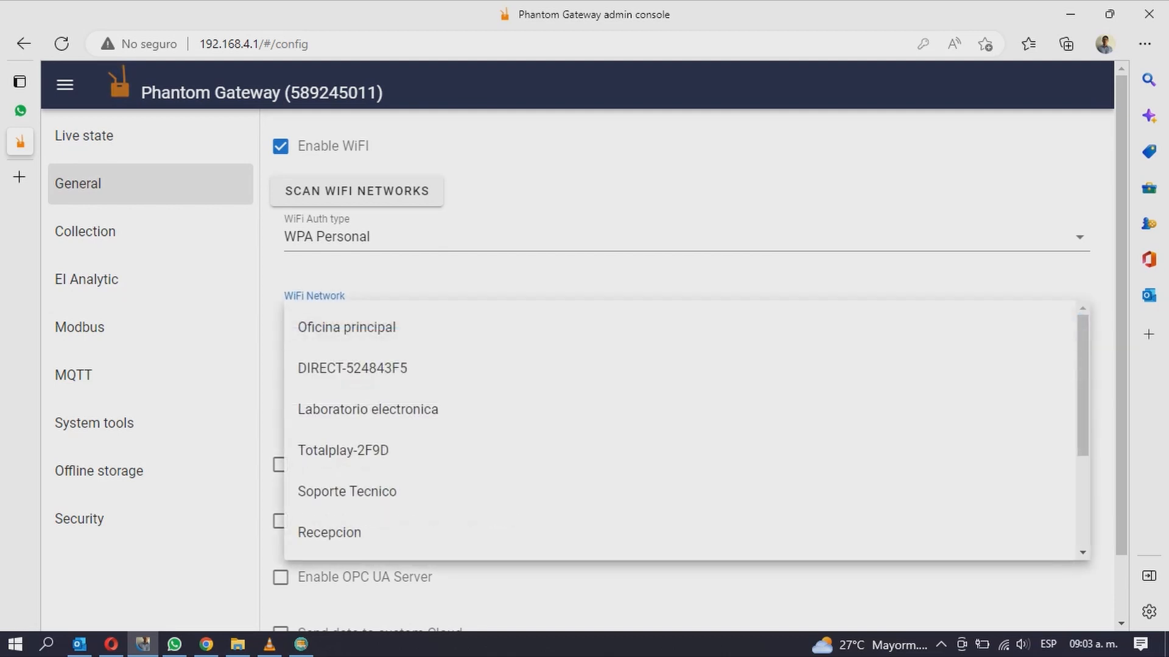
mouse_move(347, 490)
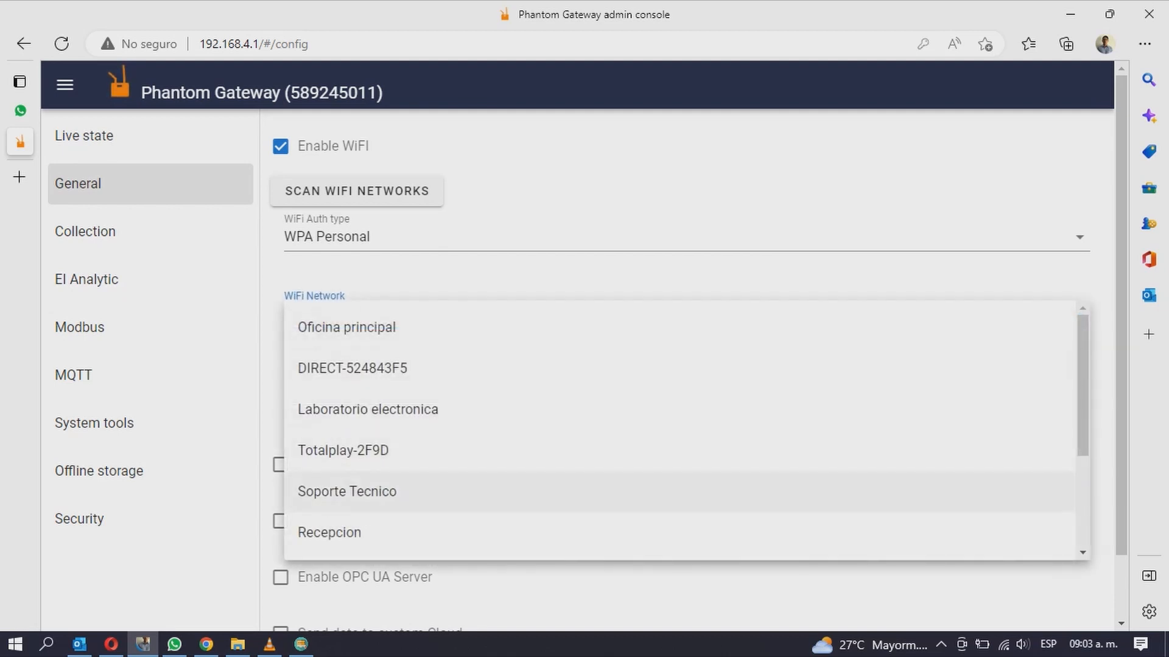
click(346, 490)
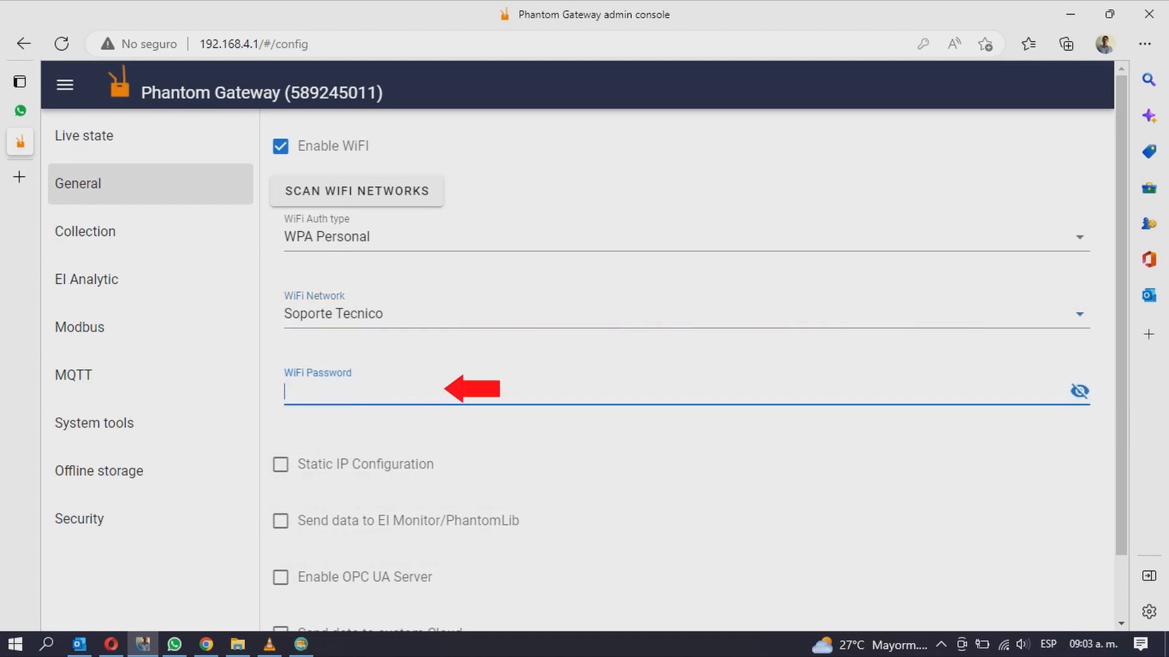
text(•)
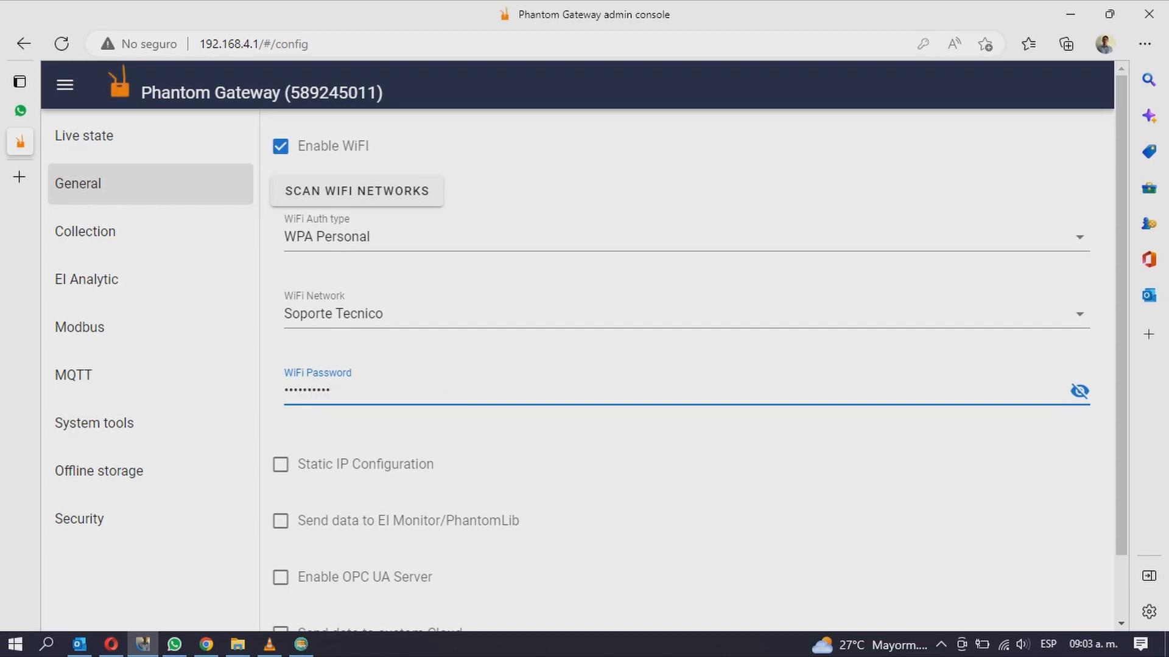
click(336, 389)
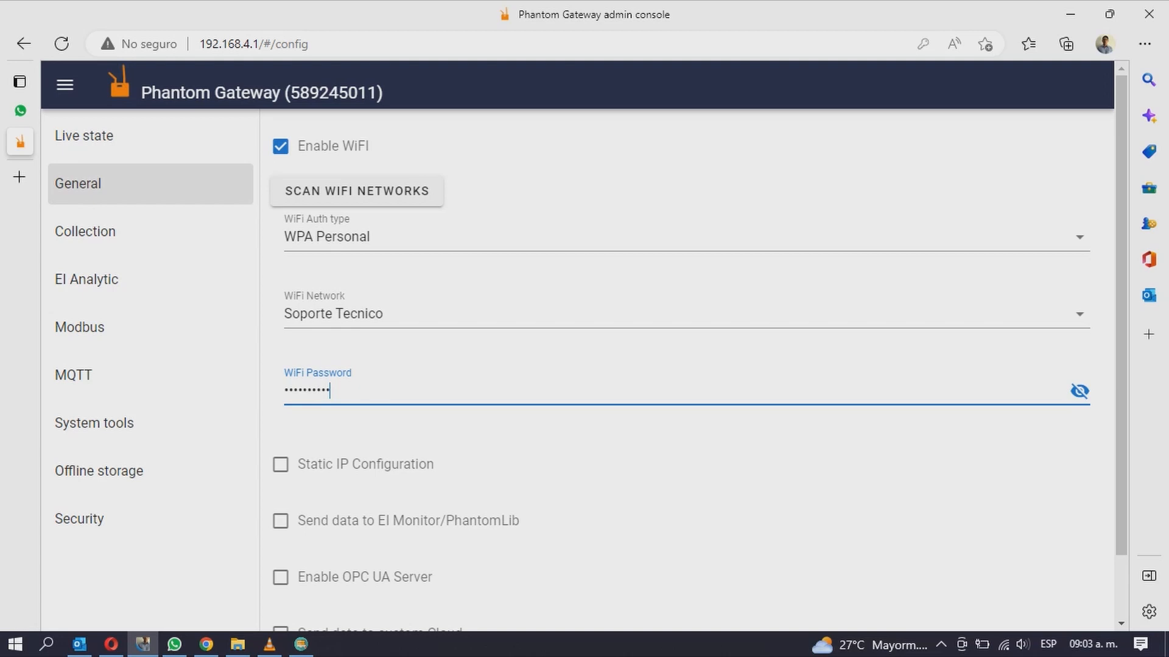
click(1080, 390)
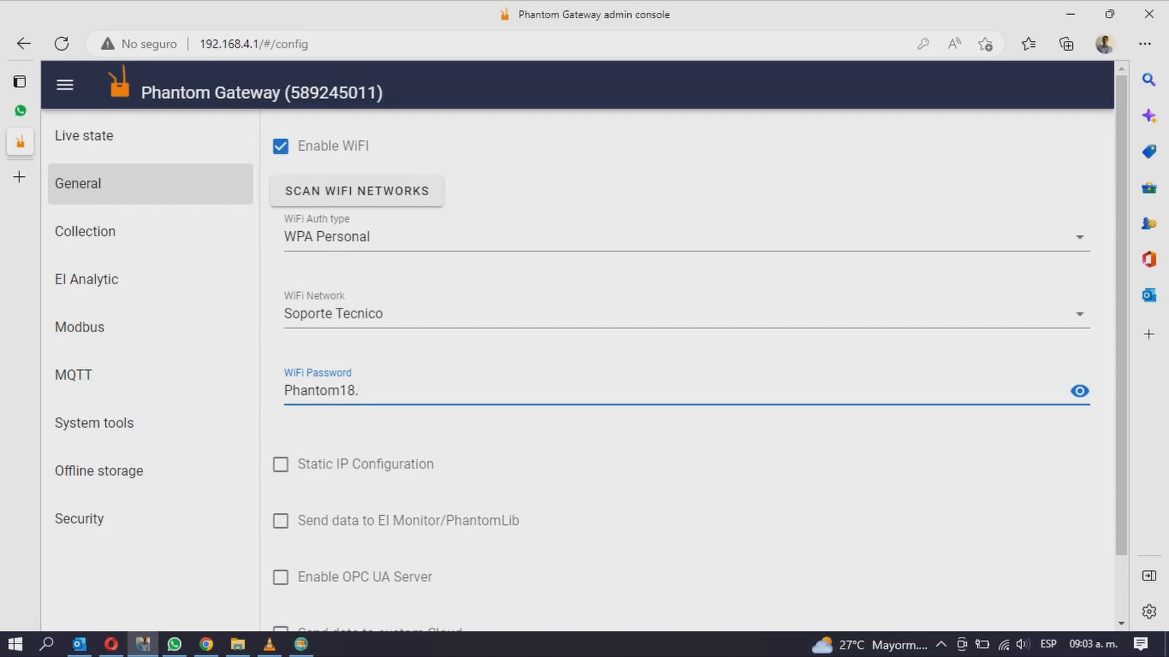
scroll(down, 3)
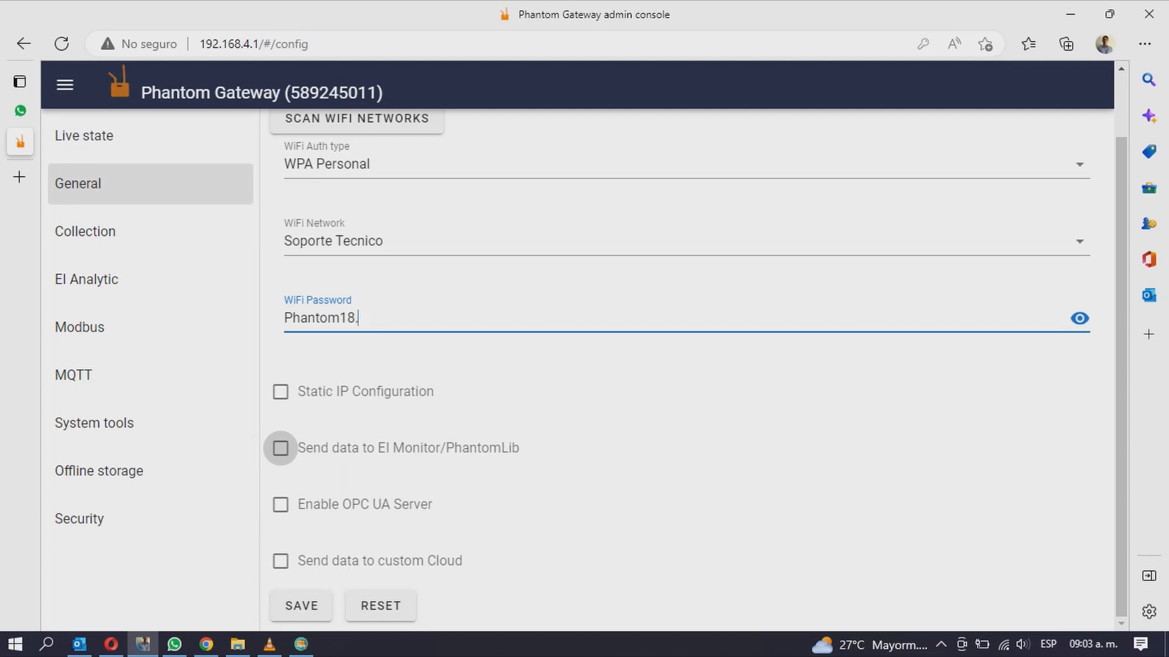
- Tick Send data to EI Monitor/PhantomLib and Static Monitor, ready for the monitor address
click(280, 448)
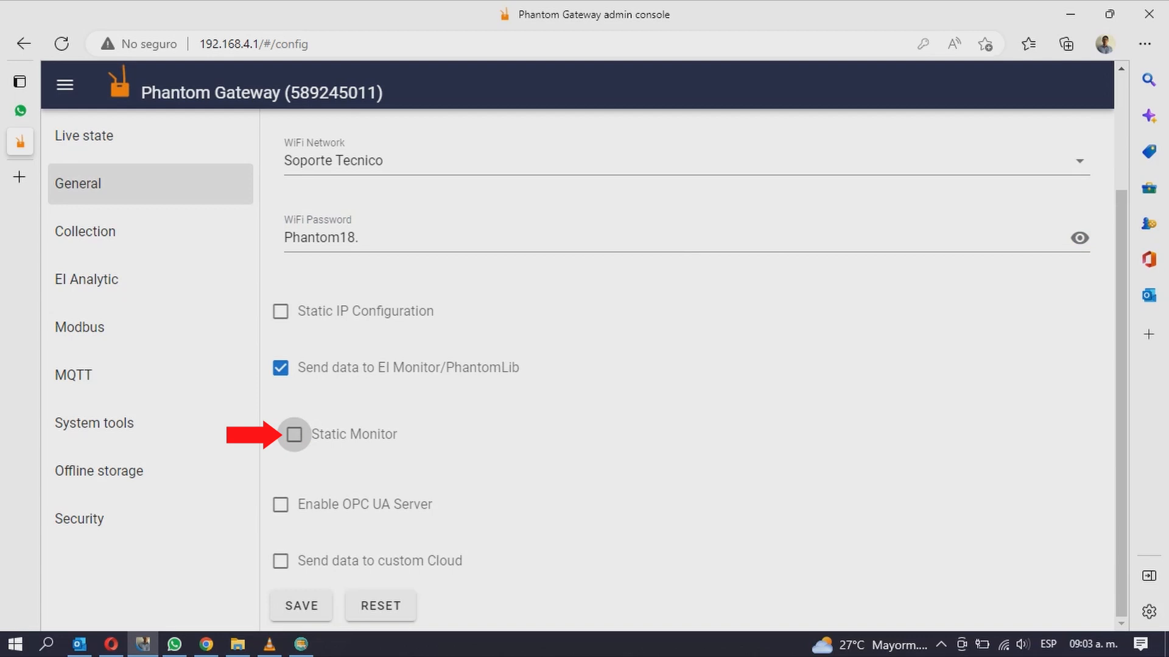
click(293, 434)
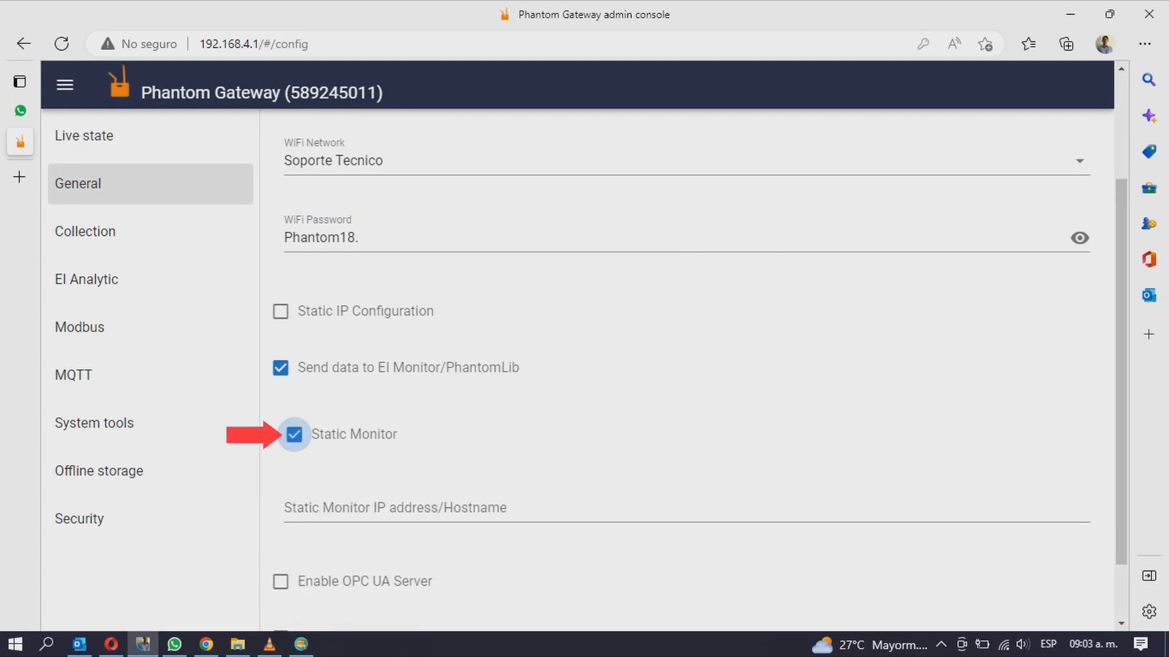
click(671, 509)
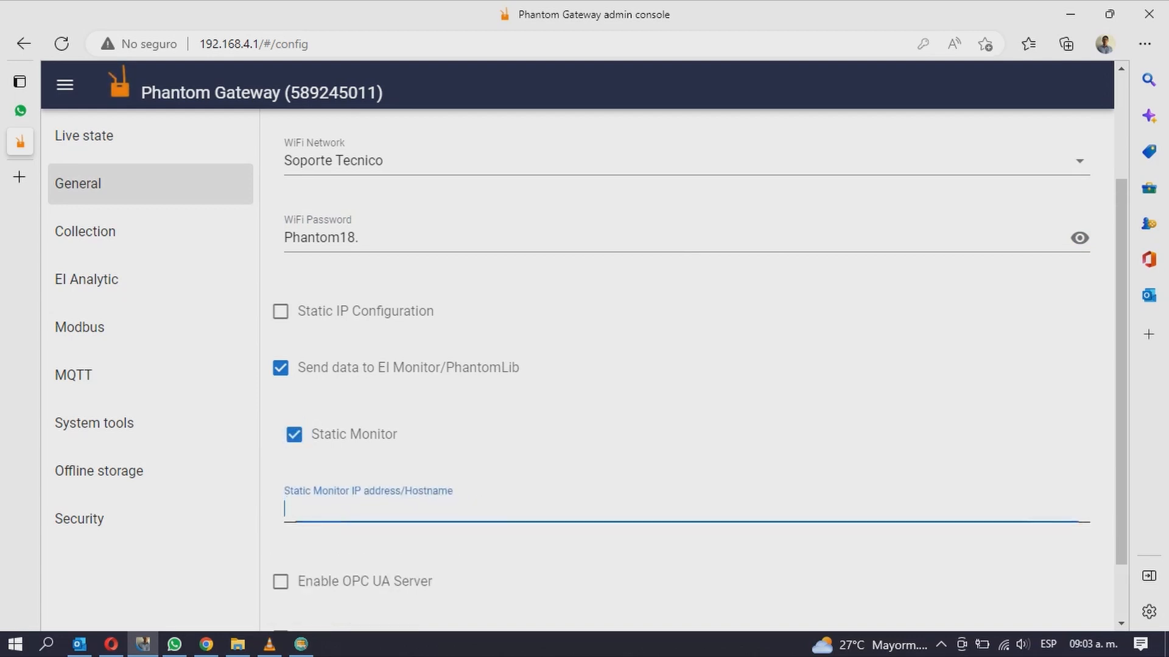
scroll(down, 3)
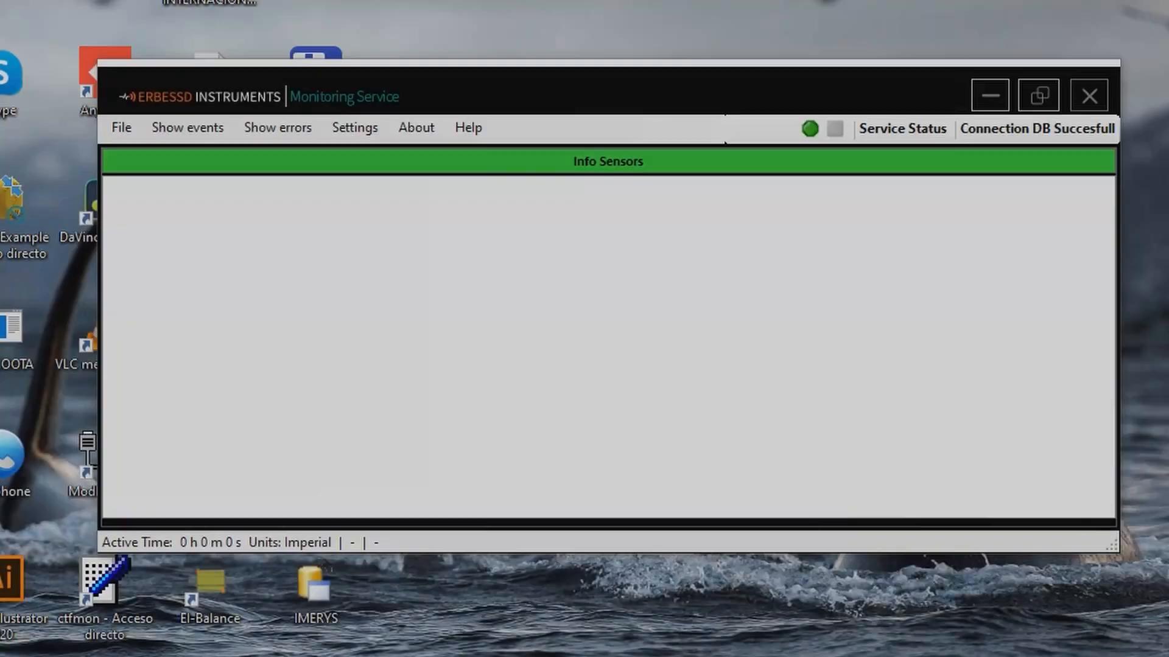
- Get this PC's IP address (192.168.100.84) from the Monitoring Service Settings menu
click(355, 128)
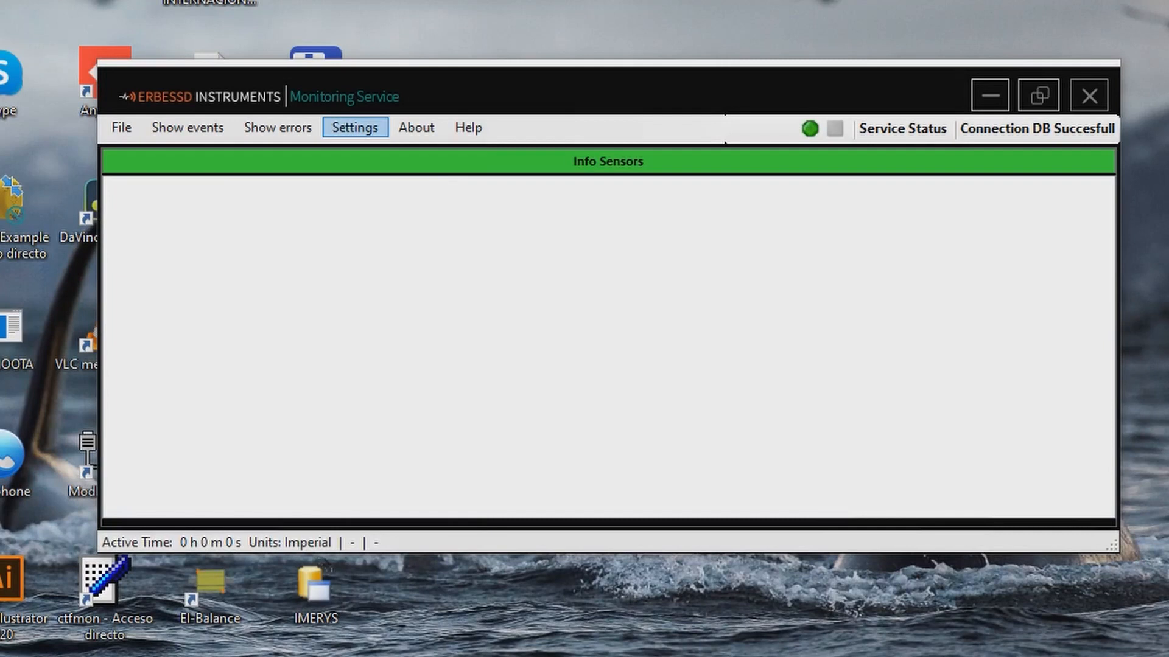
click(355, 128)
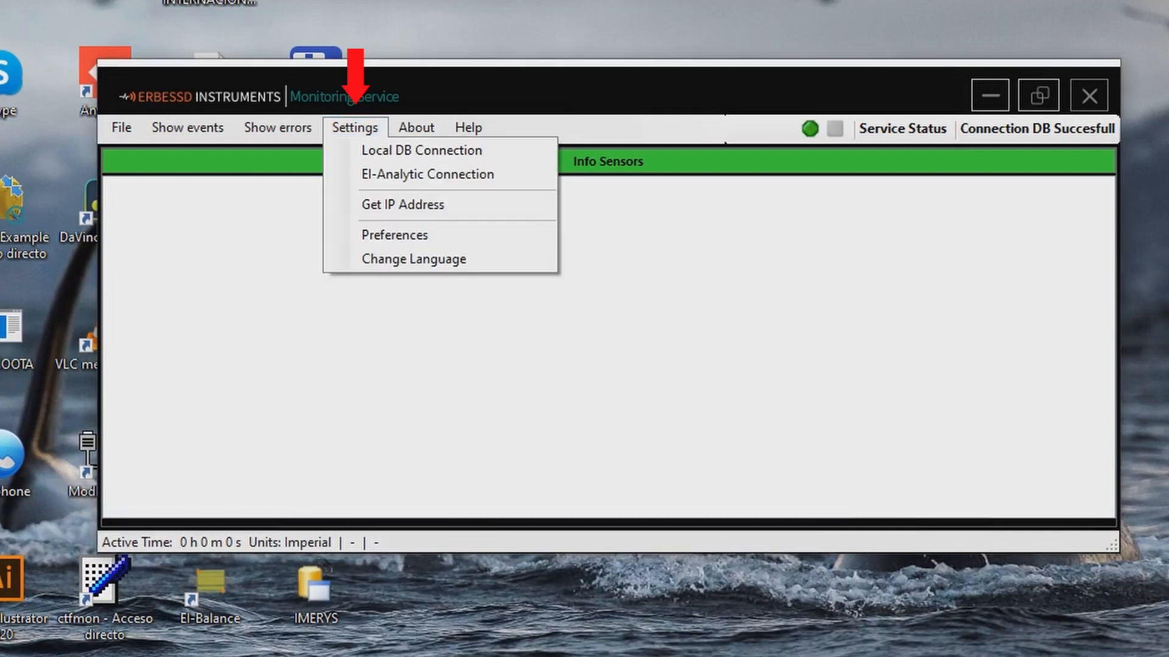
mouse_move(401, 205)
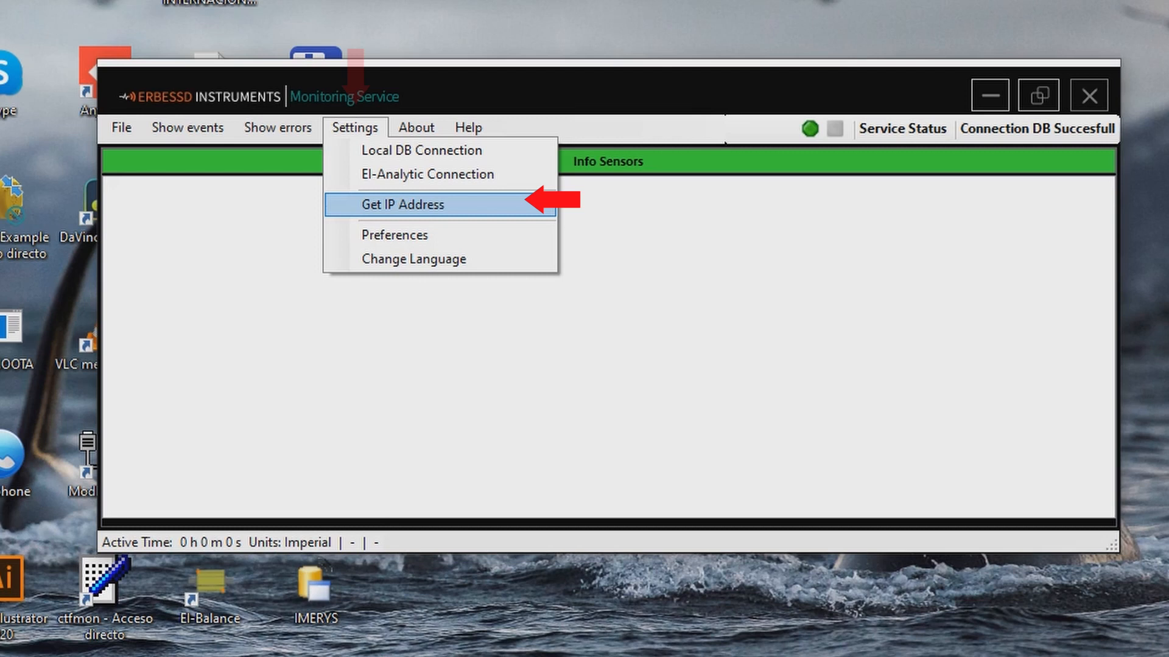
click(401, 205)
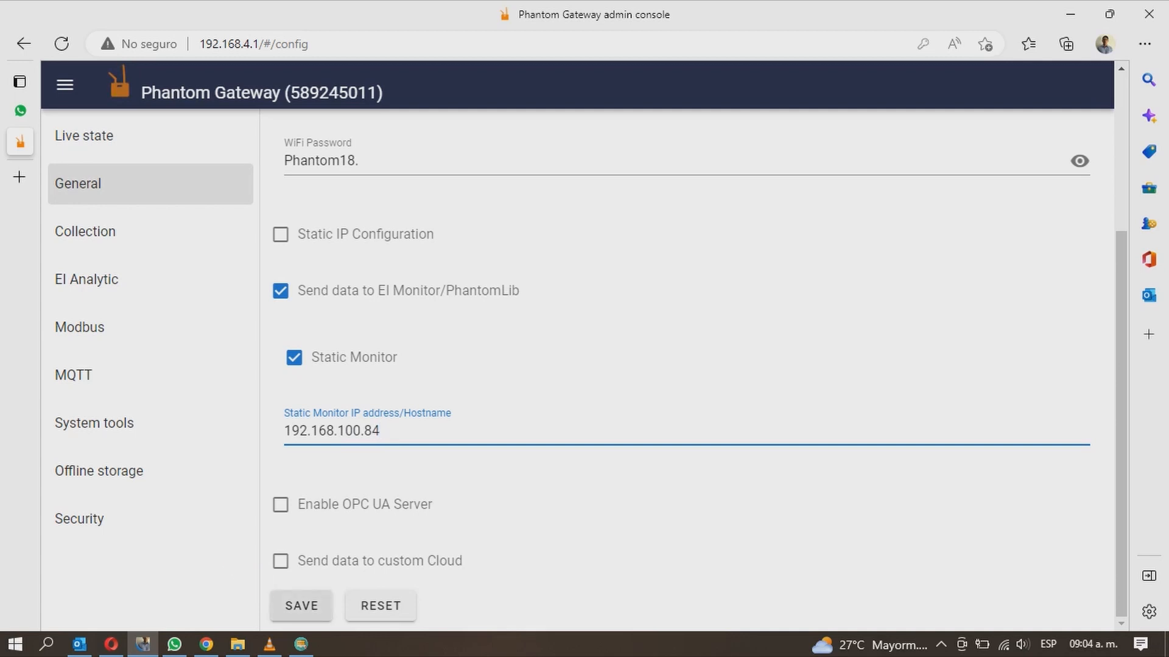
- Save the configuration with monitor IP 192.168.100.84 and accept the restart notice
click(301, 605)
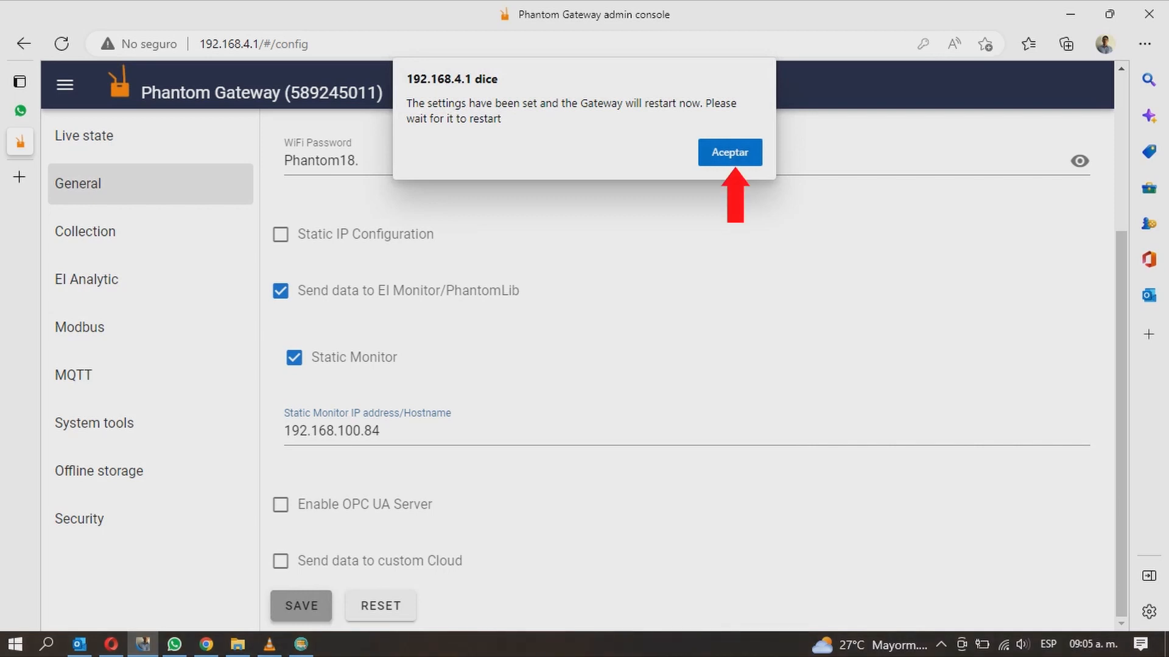
click(729, 152)
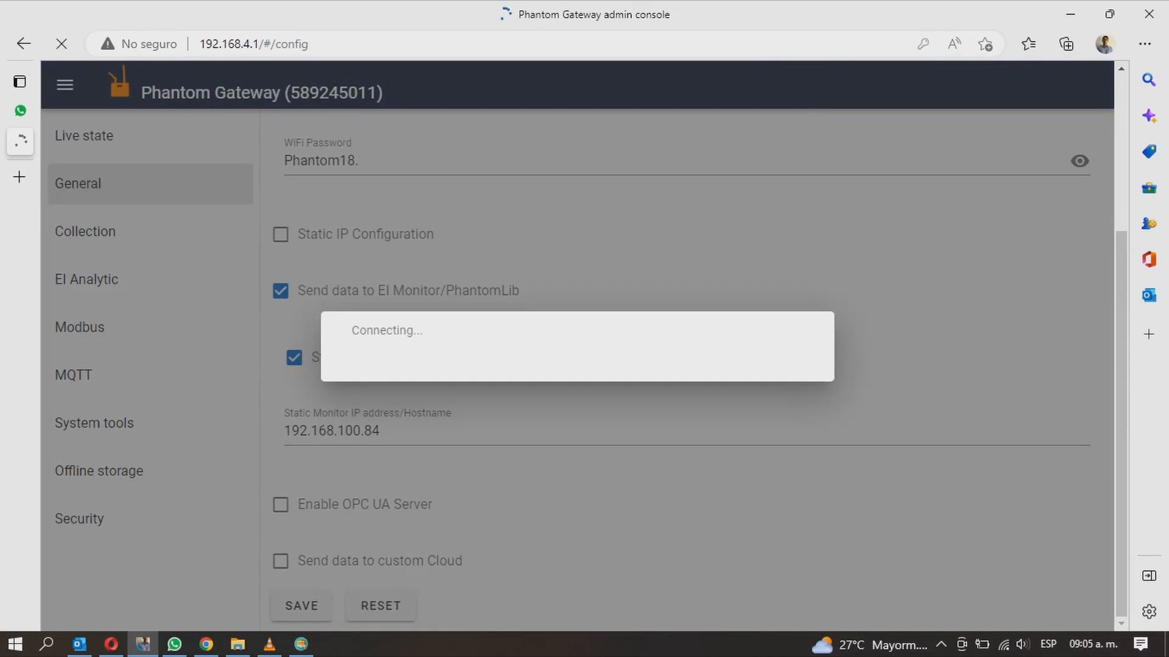